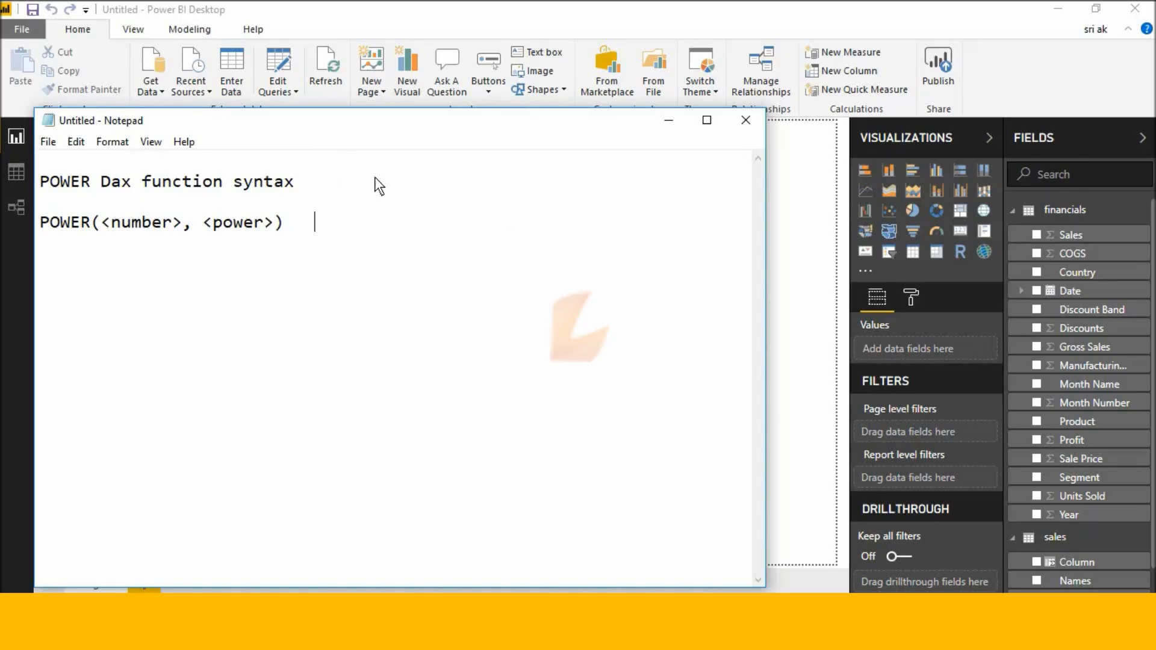
mouse_move(306, 246)
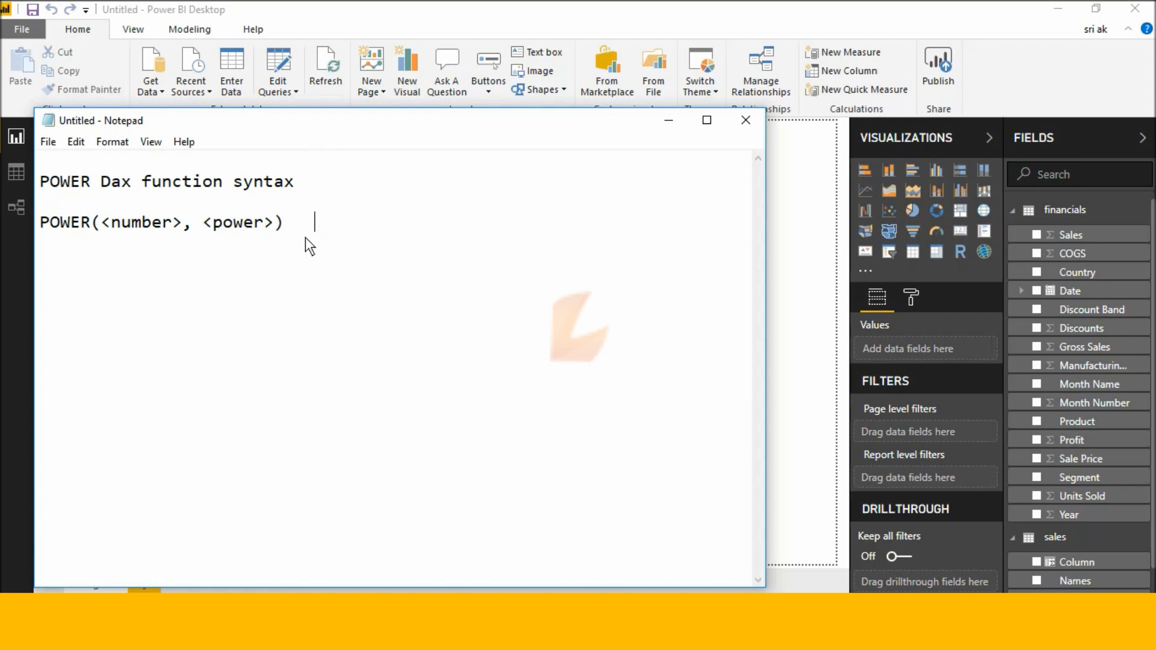
mouse_move(299, 199)
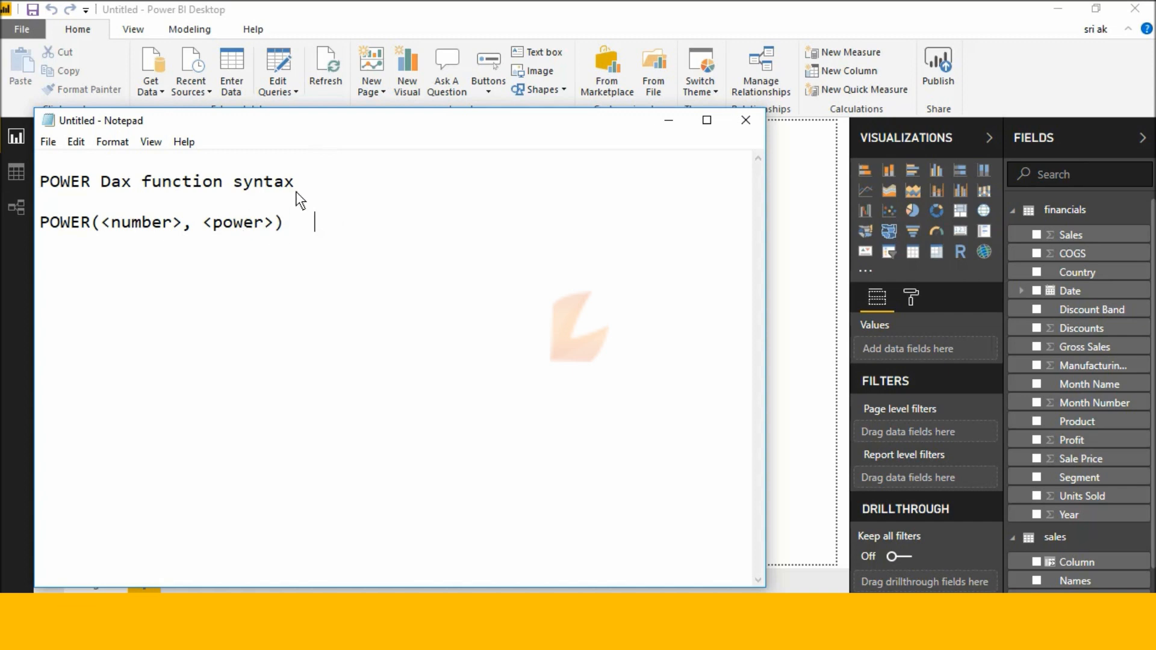
Hide the syntax notes and start a new measure with formula POWER(6
triple_click(166, 182)
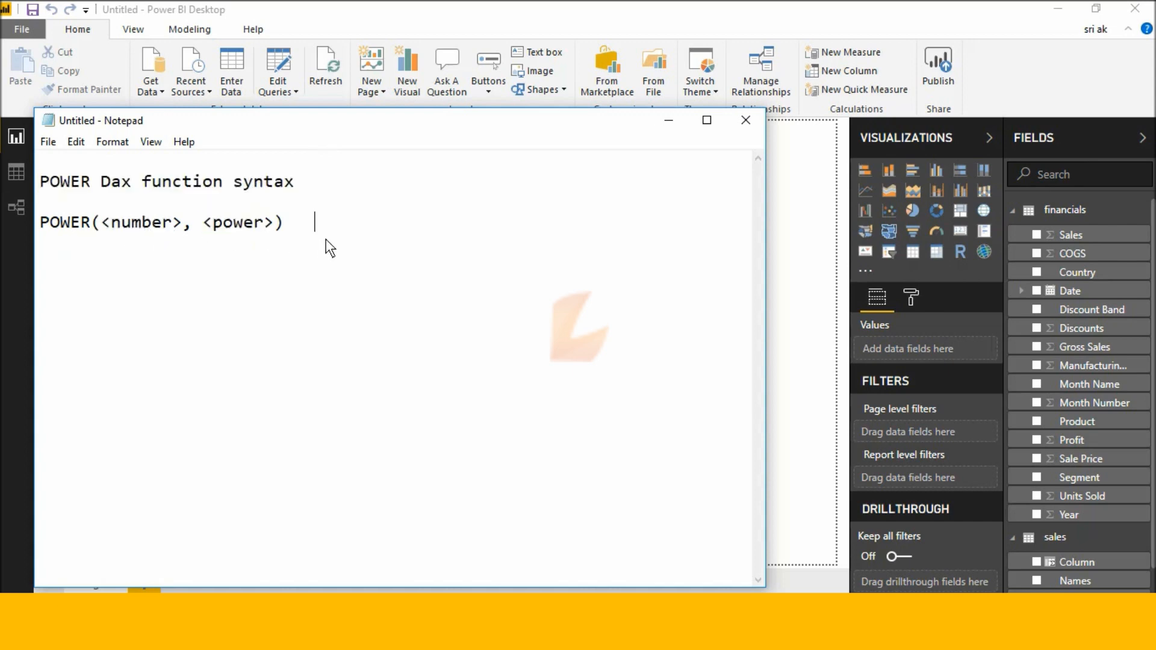
left_click(746, 120)
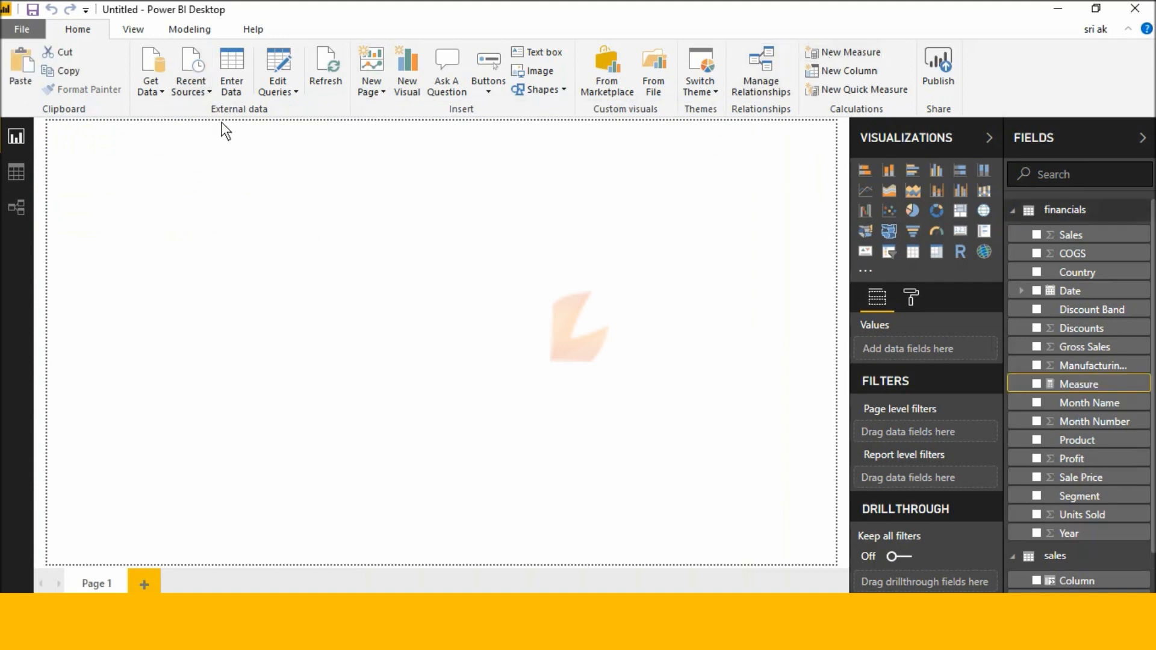
type("po")
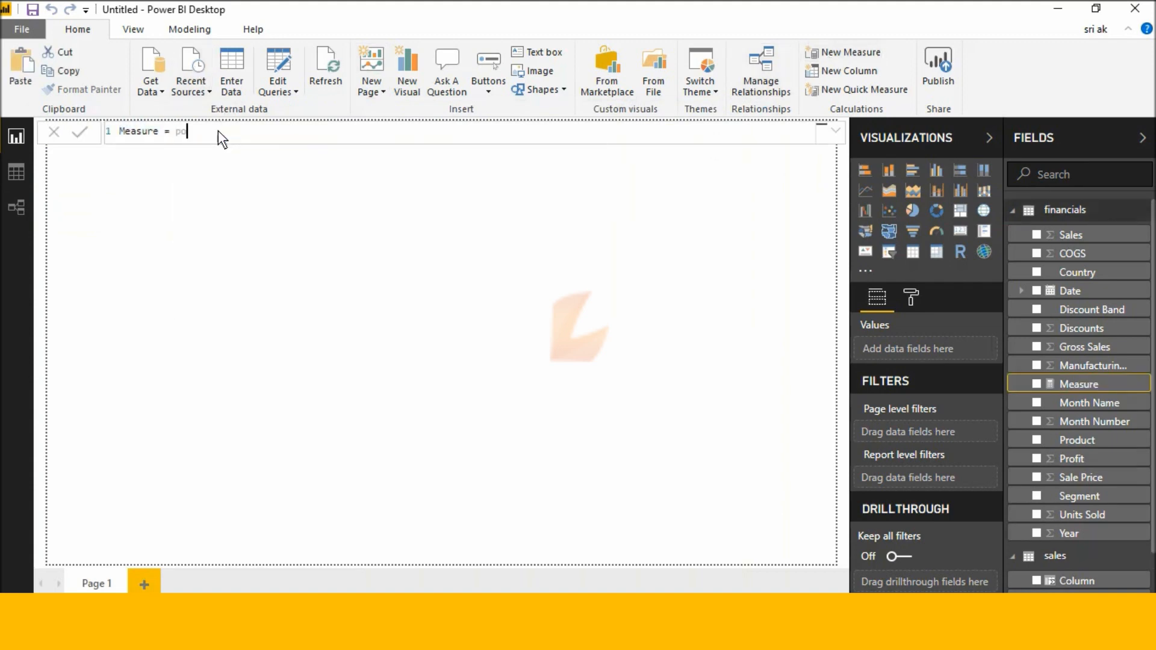
type("wer")
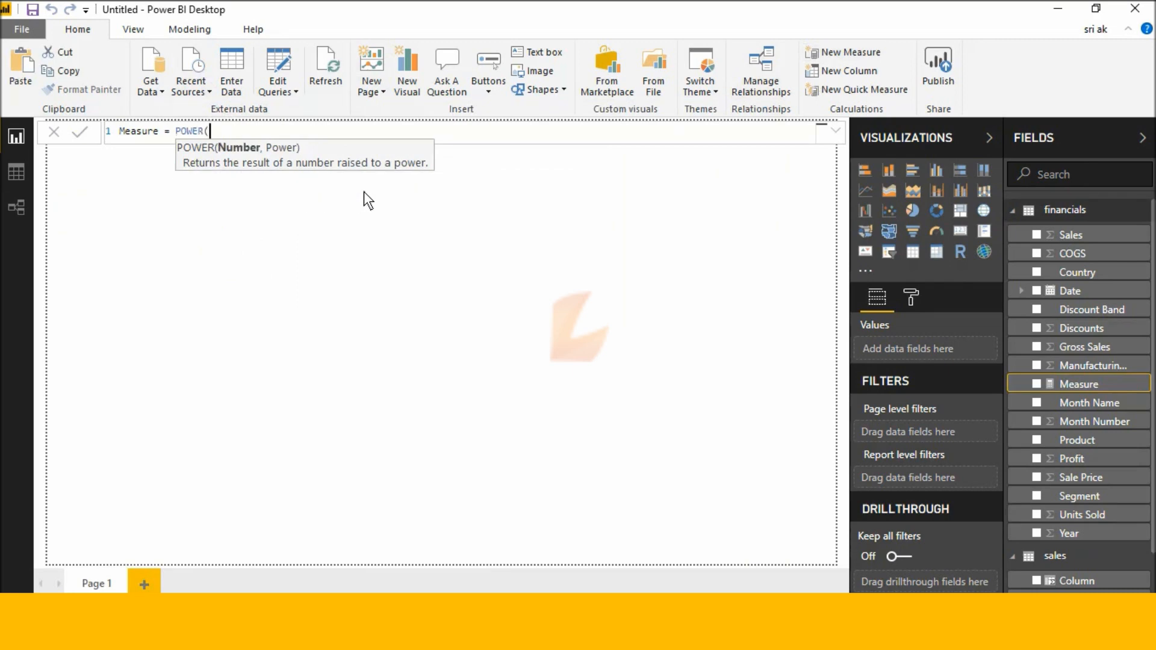
type("6")
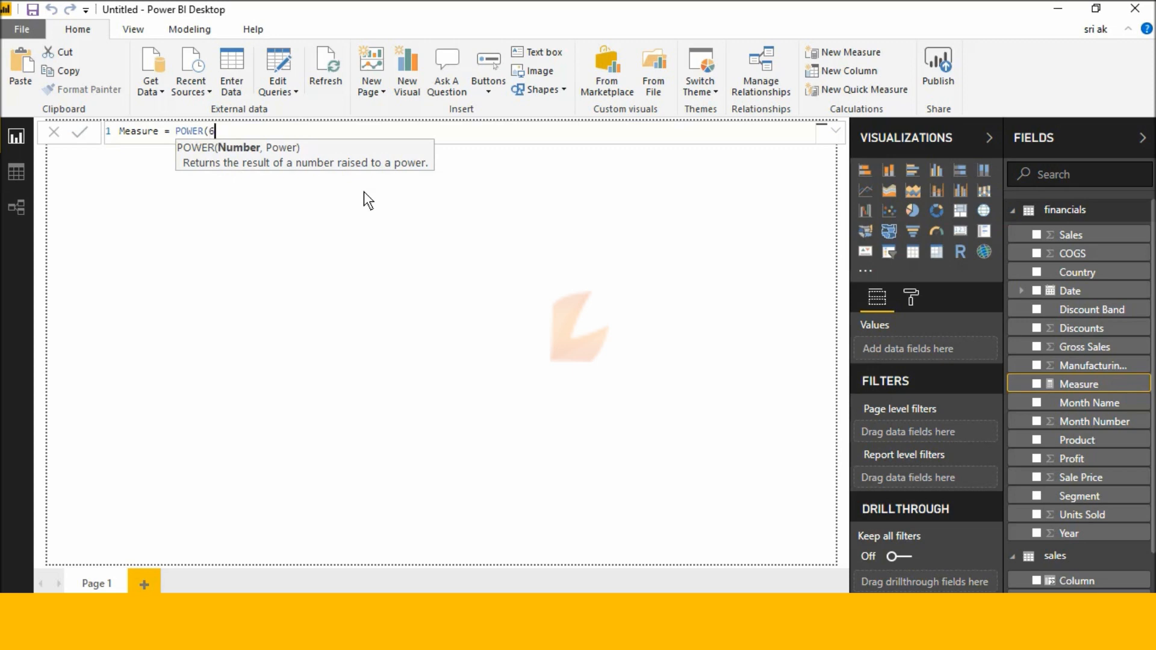
Complete the formula as POWER(6,1) so a card displays 6.00
type(",1)")
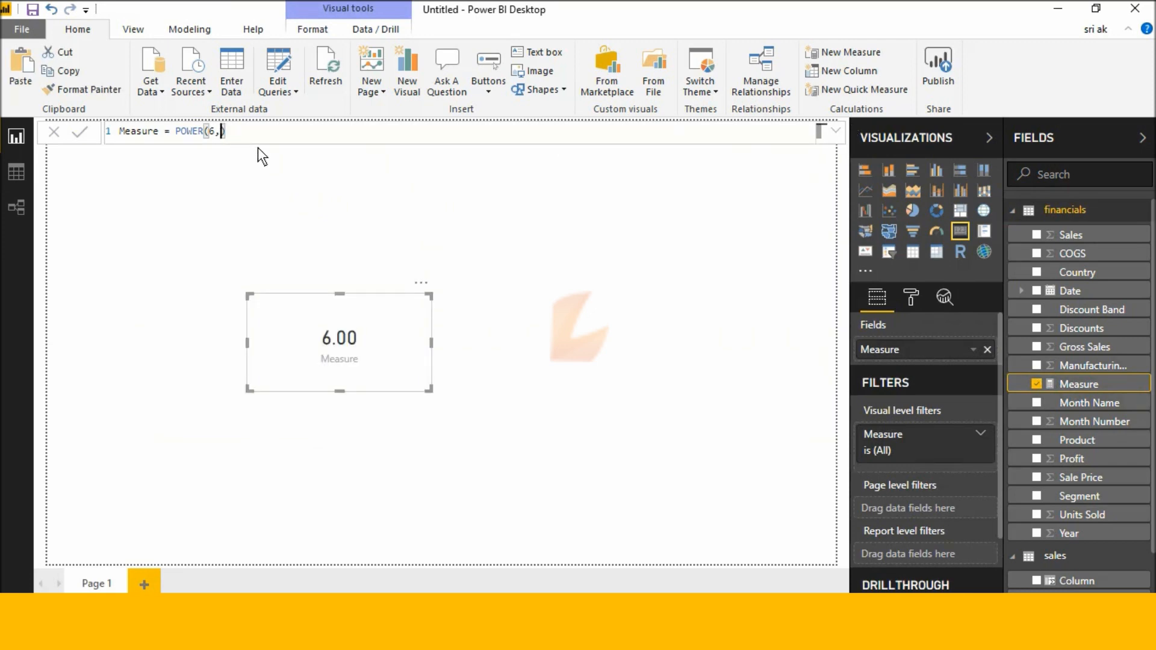
Change the exponent to 2 (card shows 36.00), then to 3
type("2")
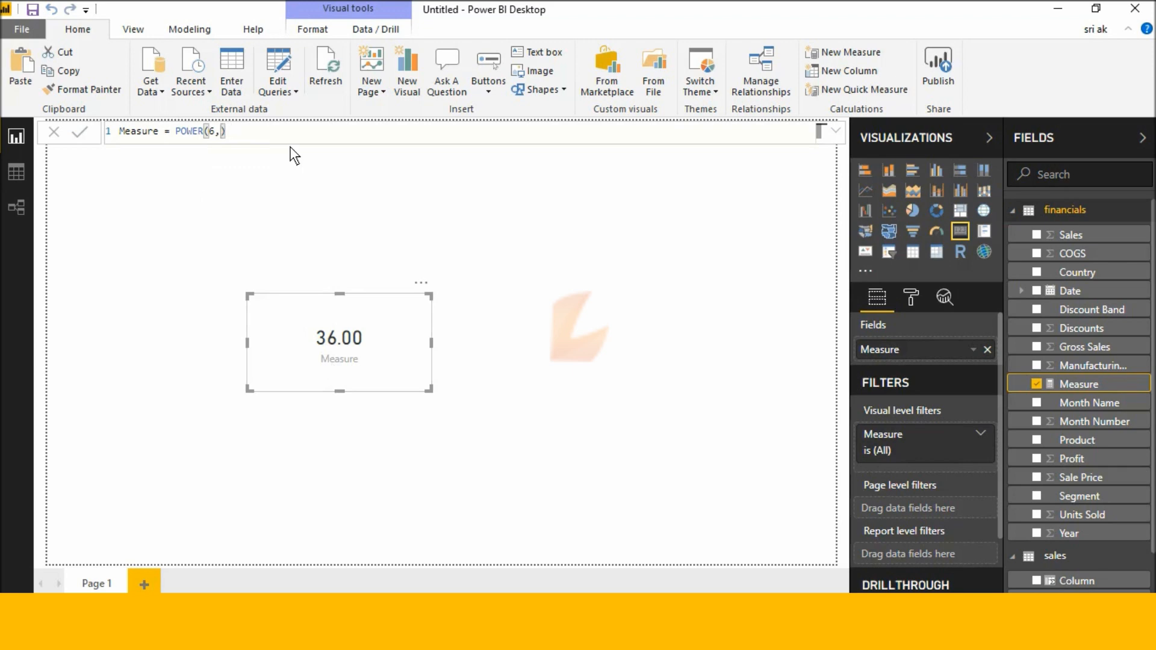
type("3")
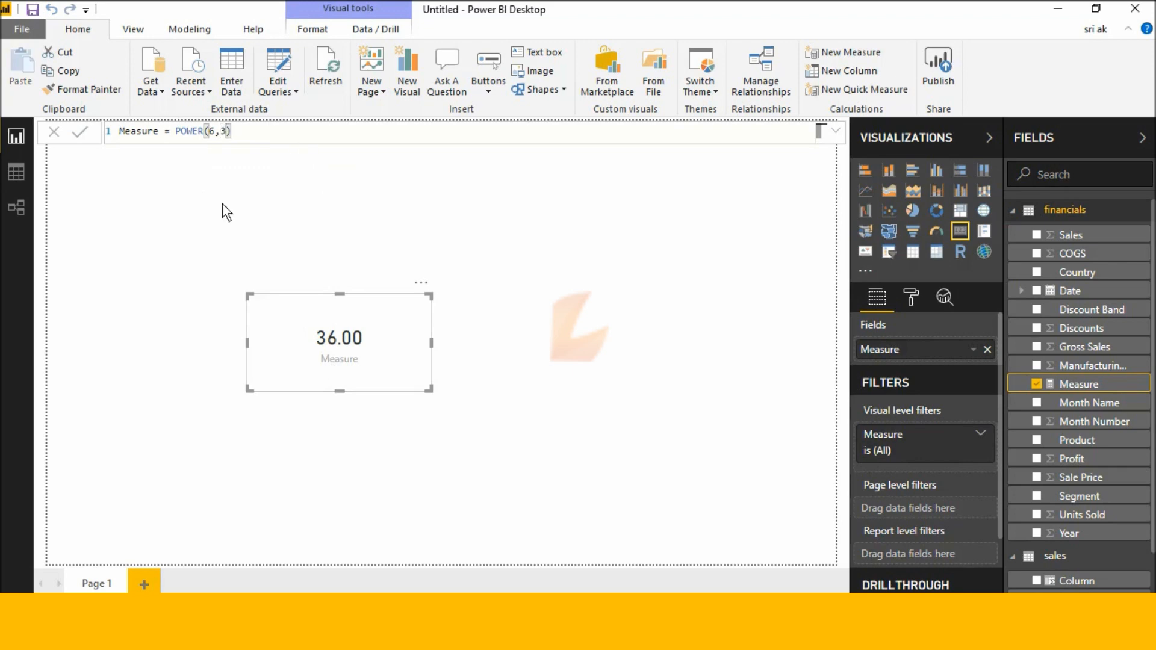